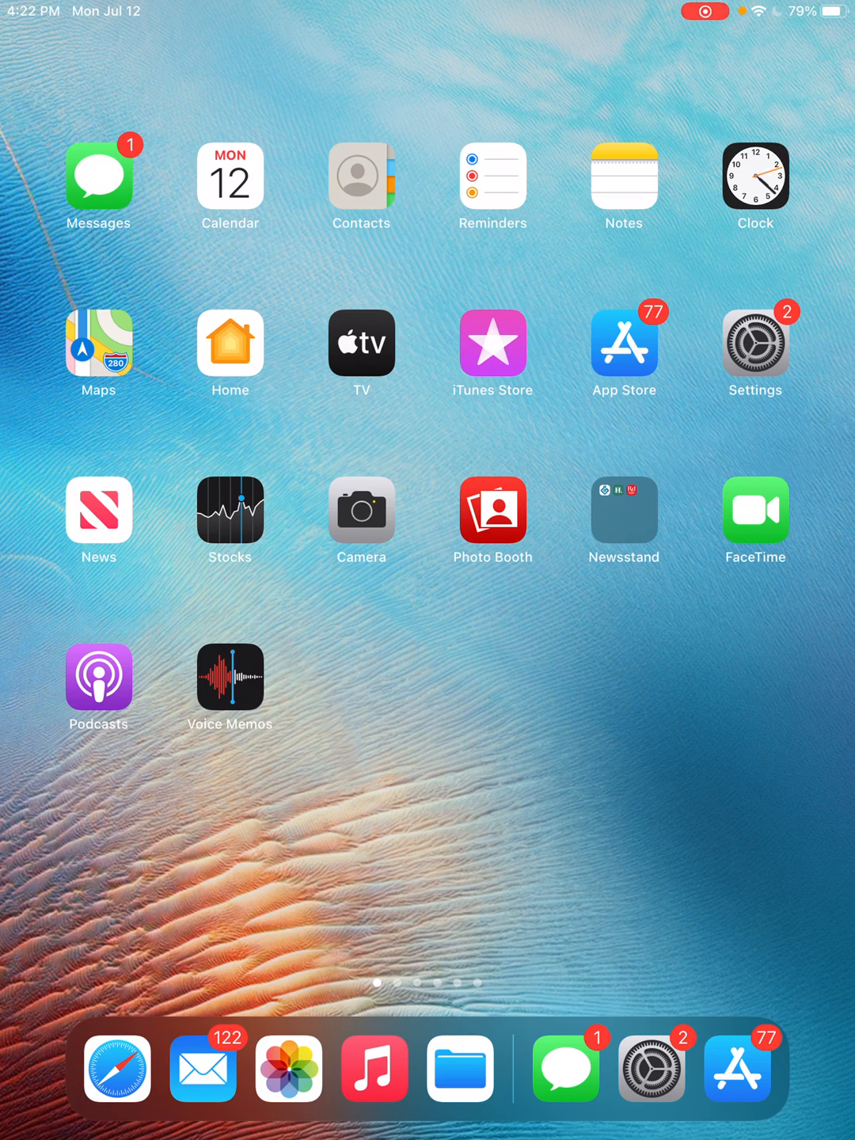
# Step: Launch Settings and scroll the sidebar down to Safari, past News, Maps and Music
pyautogui.click(754, 342)
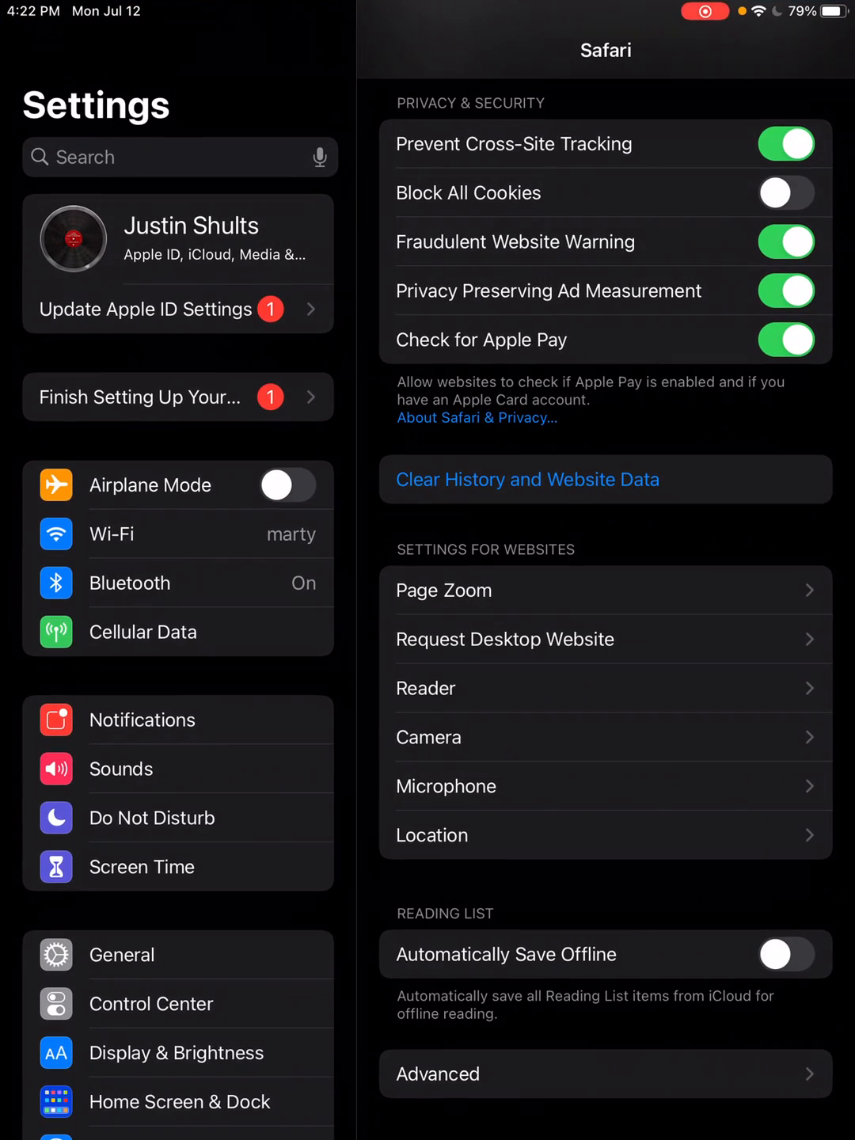
pyautogui.scroll(-3)
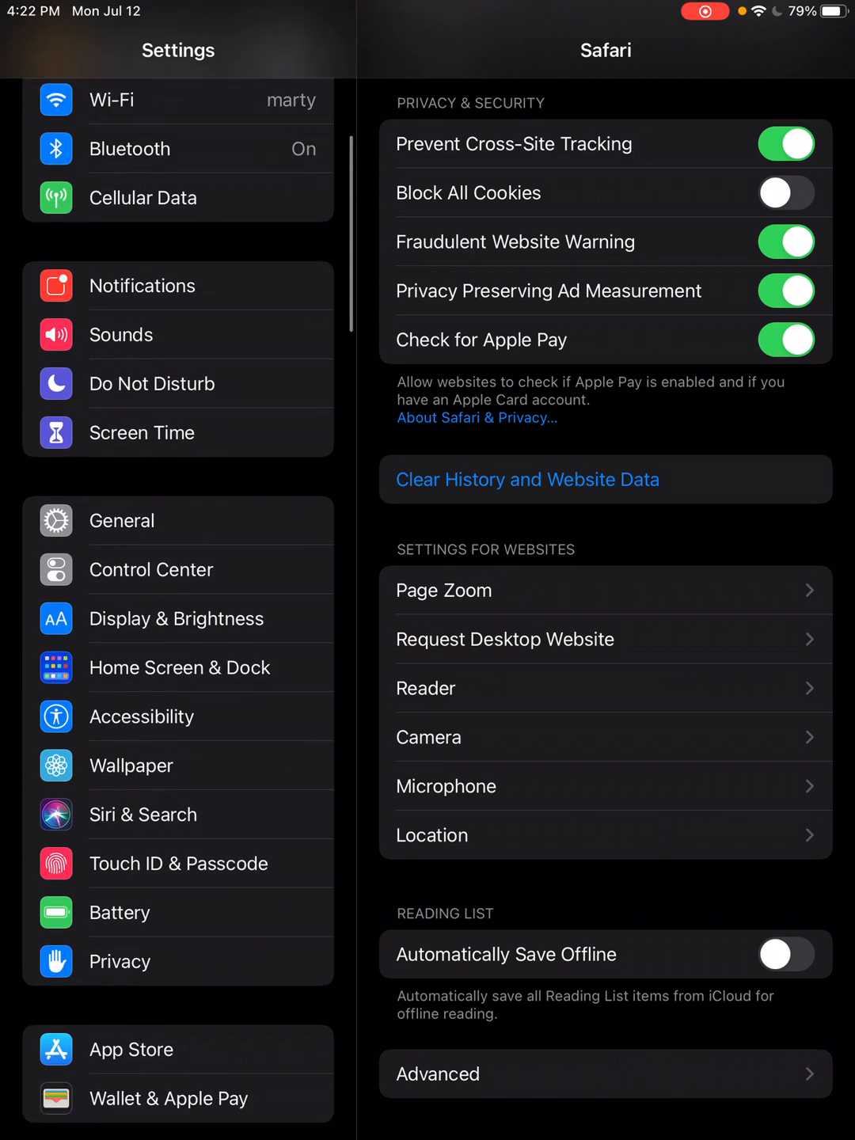
pyautogui.scroll(-3)
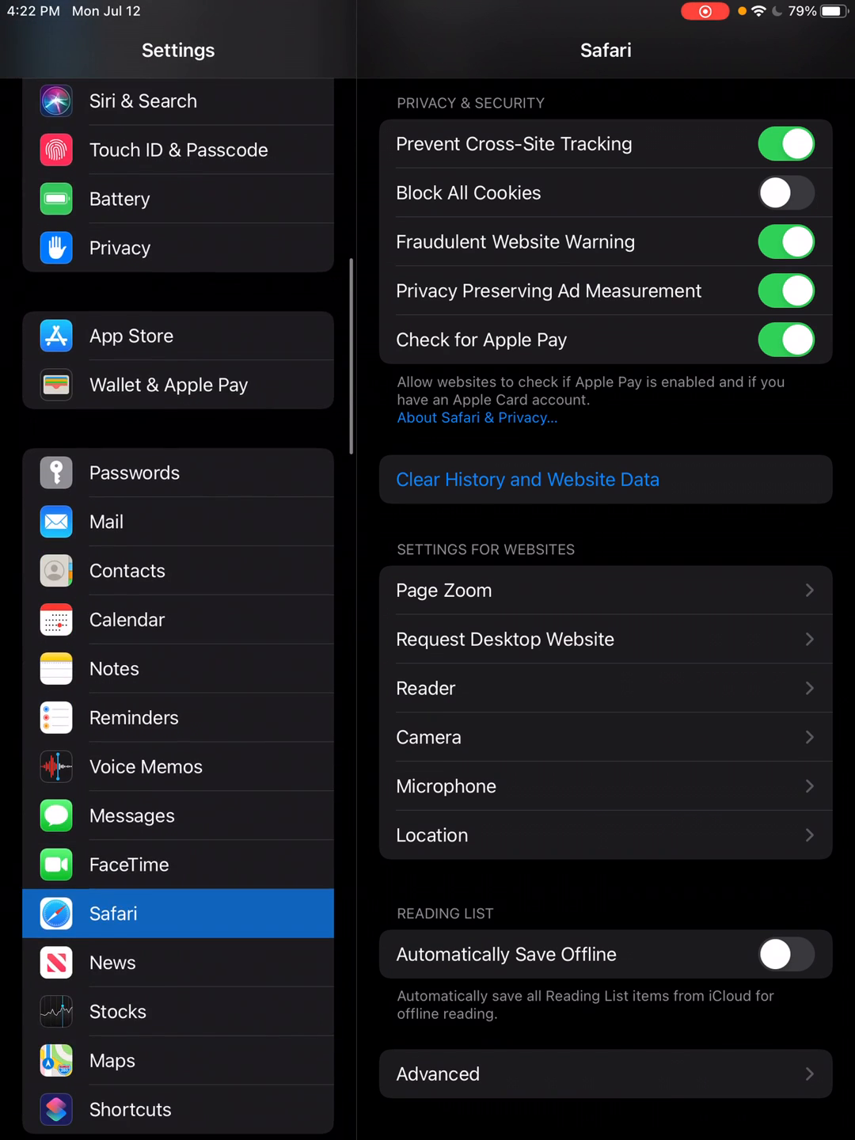
pyautogui.scroll(-3)
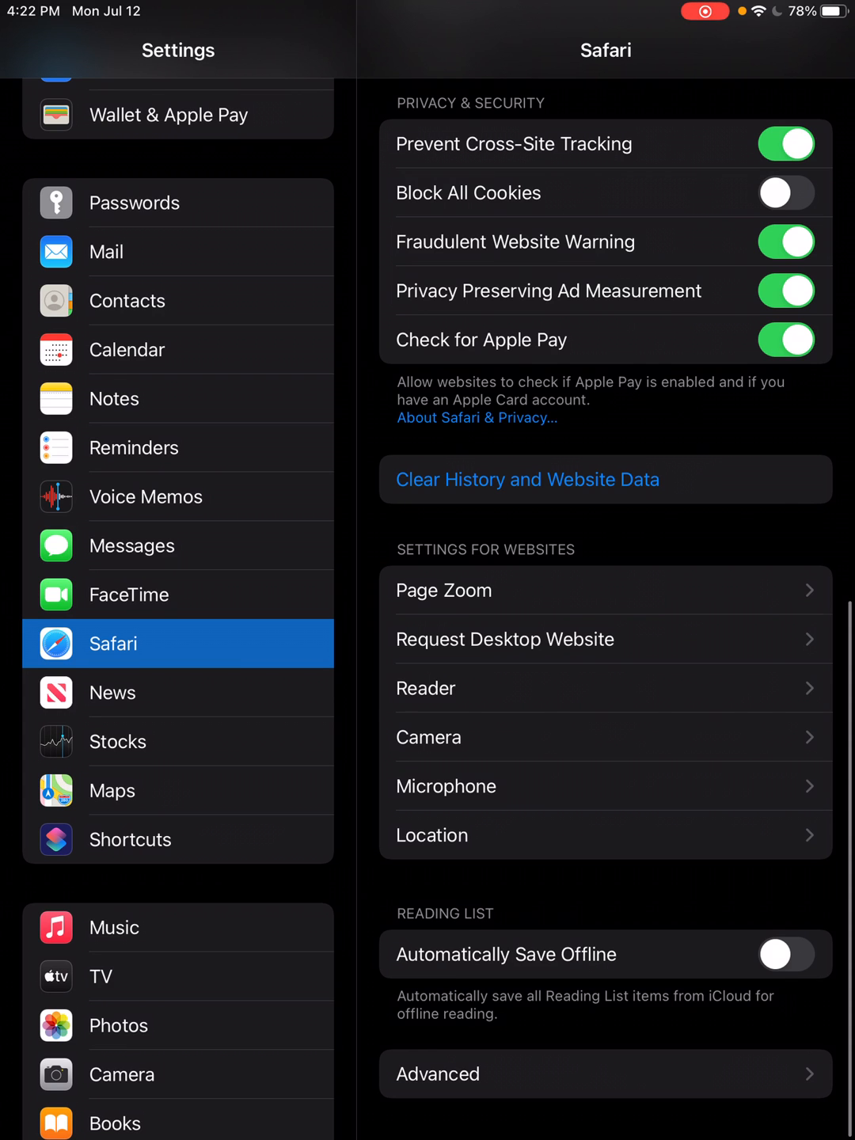
# Step: Scroll to the bottom of Safari's settings and enter the Advanced page
pyautogui.scroll(-3)
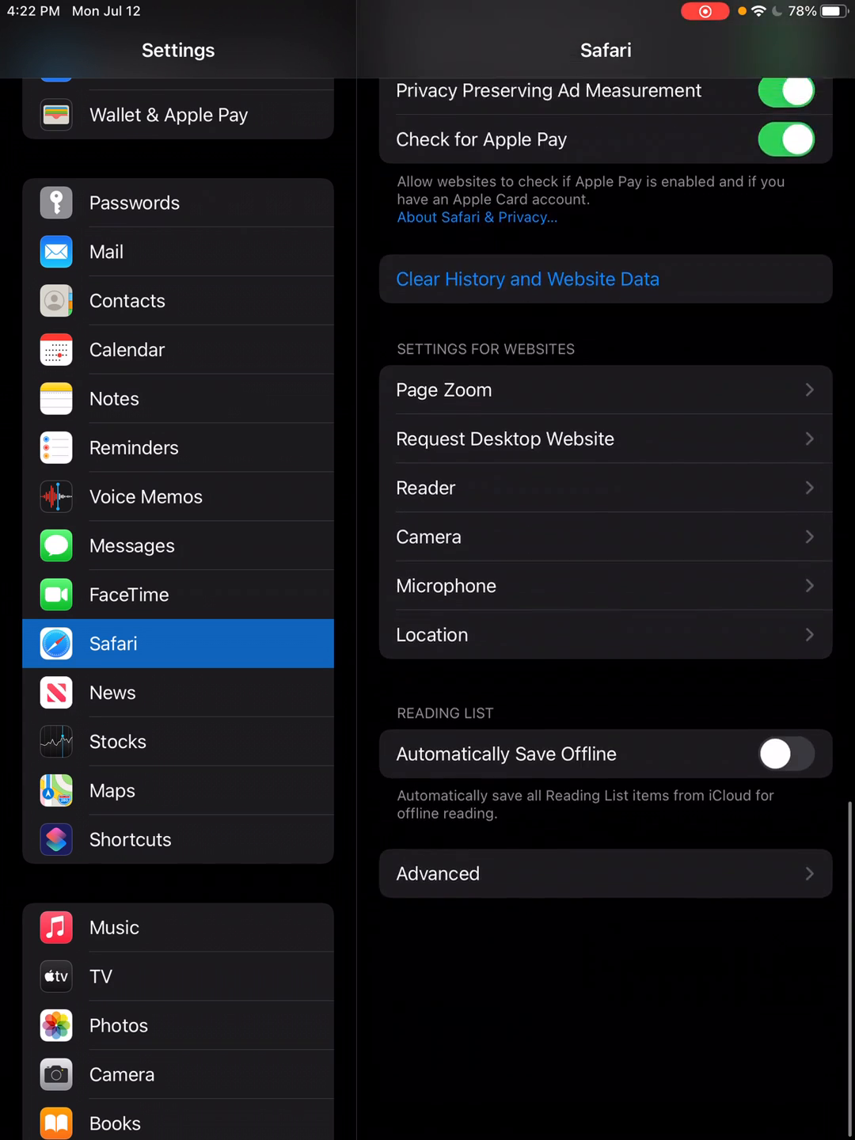
pyautogui.scroll(-3)
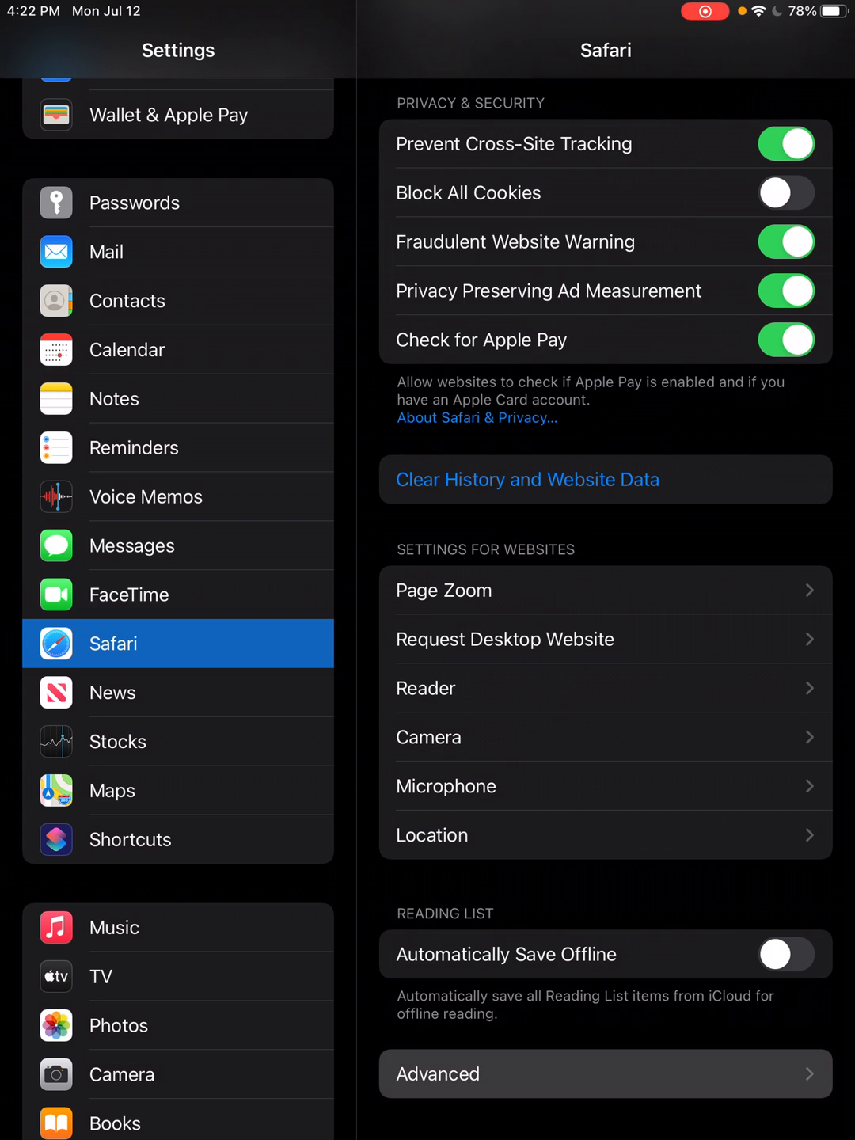
pyautogui.click(605, 1074)
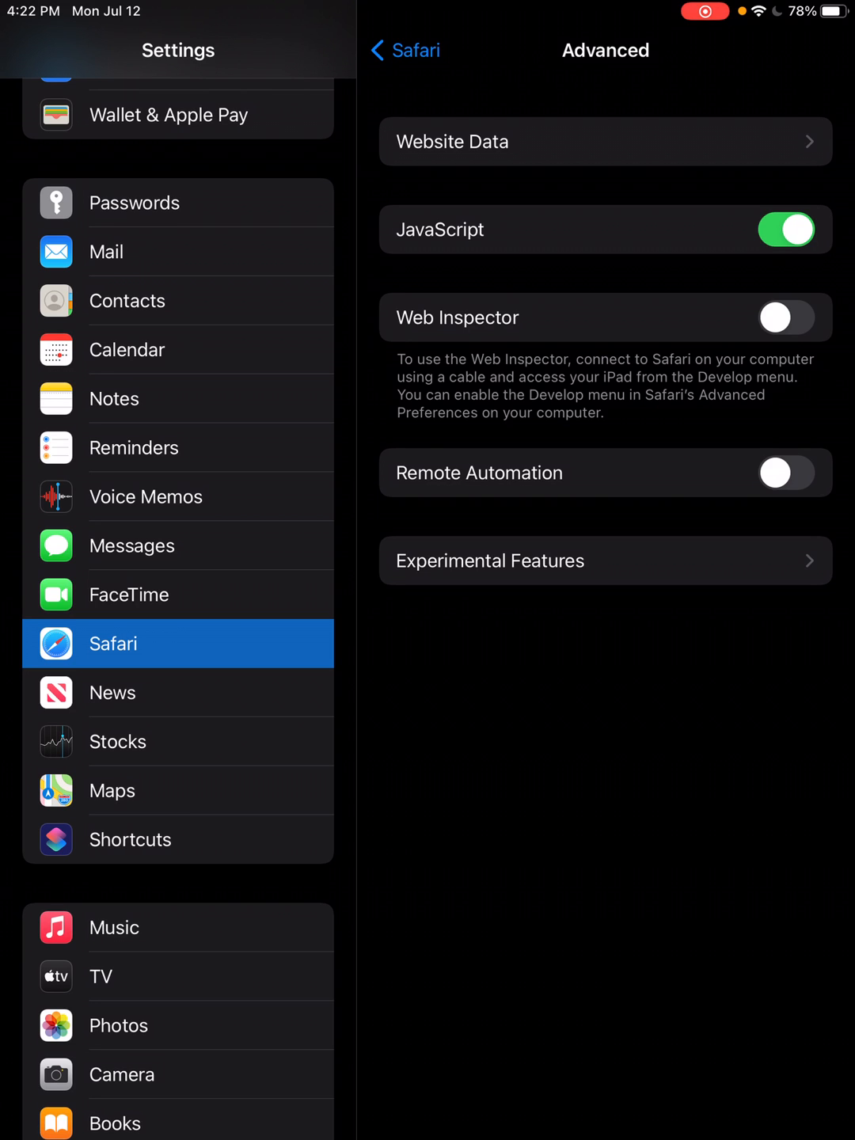
pyautogui.click(605, 142)
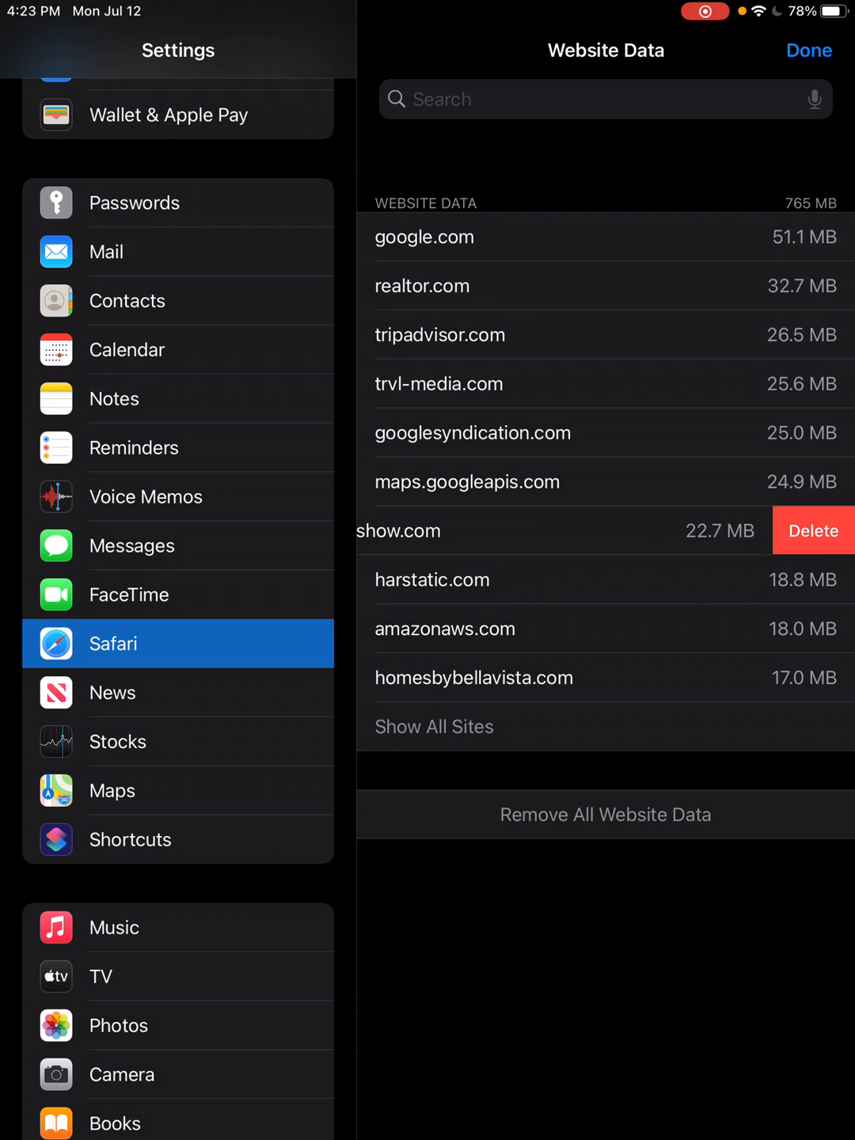
# Step: Delete quiltshow.com's 22.7 MB of stored data, leaving 742 MB total
pyautogui.click(813, 530)
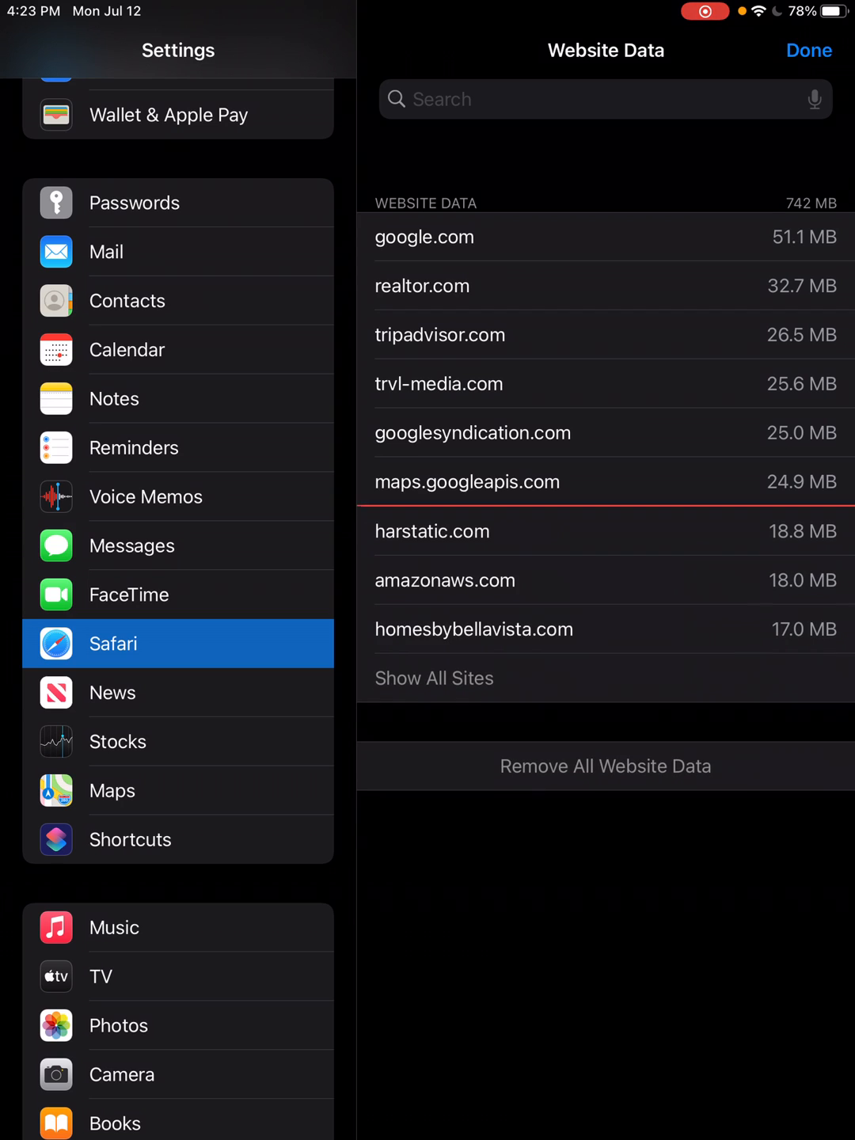